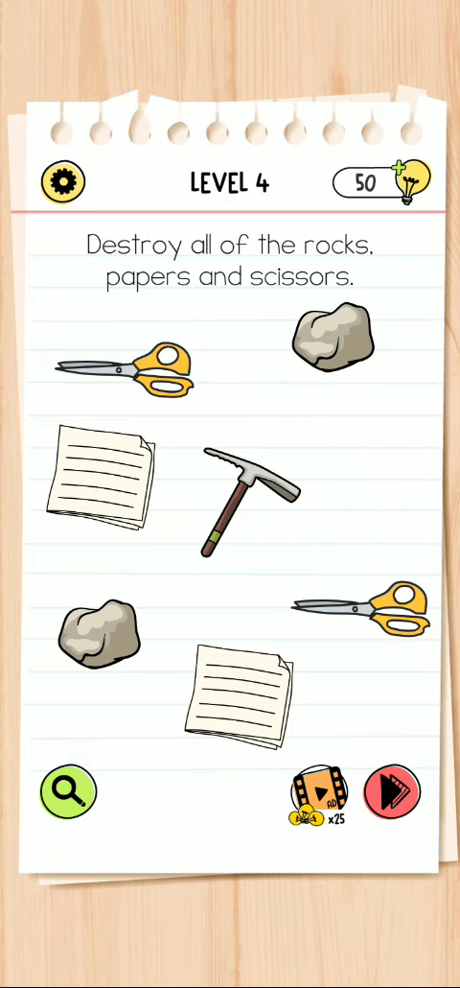
- Smash the remaining rock with the pickaxe so only the pickaxe survives and Level 4 is solved
{"action": "left_click", "coordinate": [334, 342]}
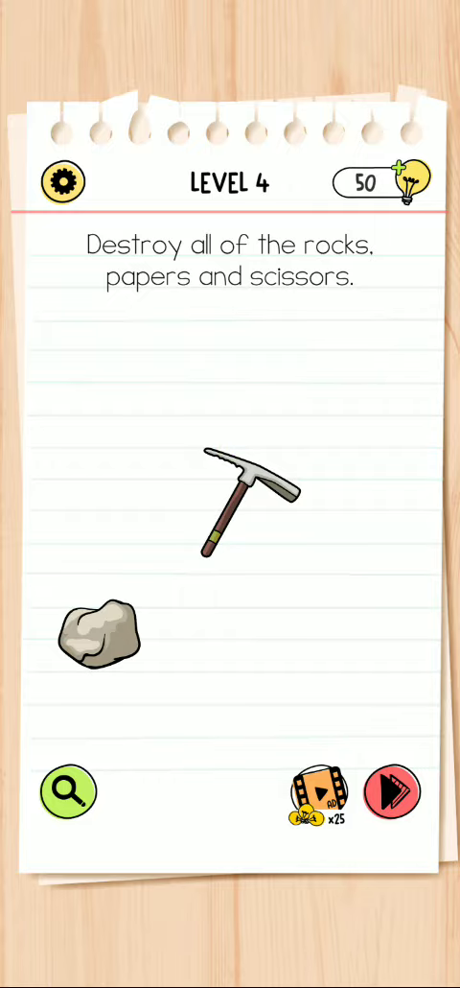
{"action": "left_click", "coordinate": [100, 635]}
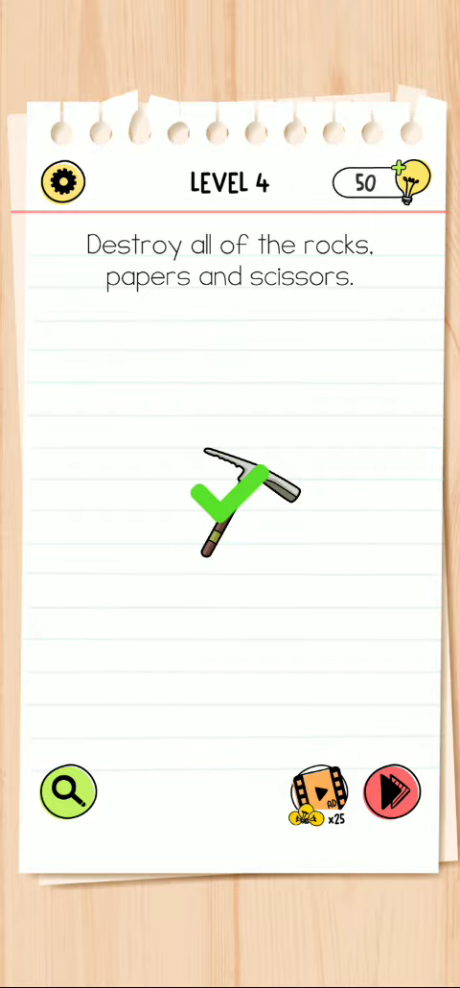